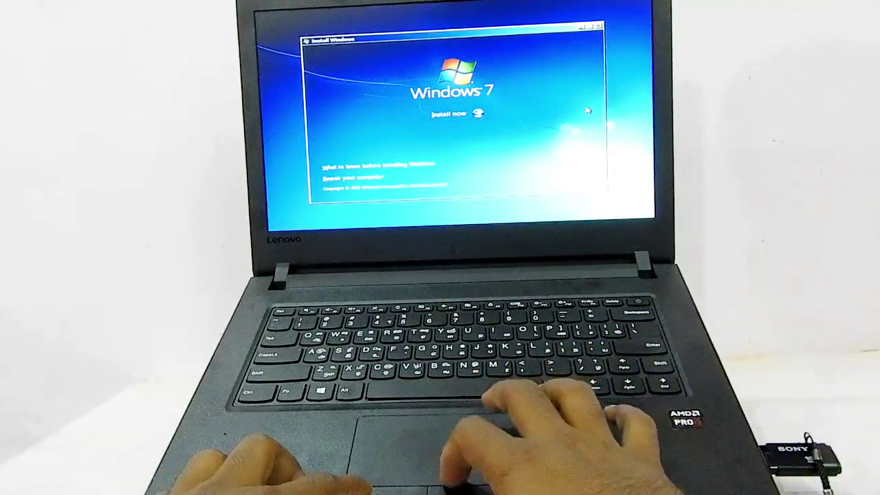
- Start the installation and accept the license terms to reach the partition selection screen
left_click(454, 117)
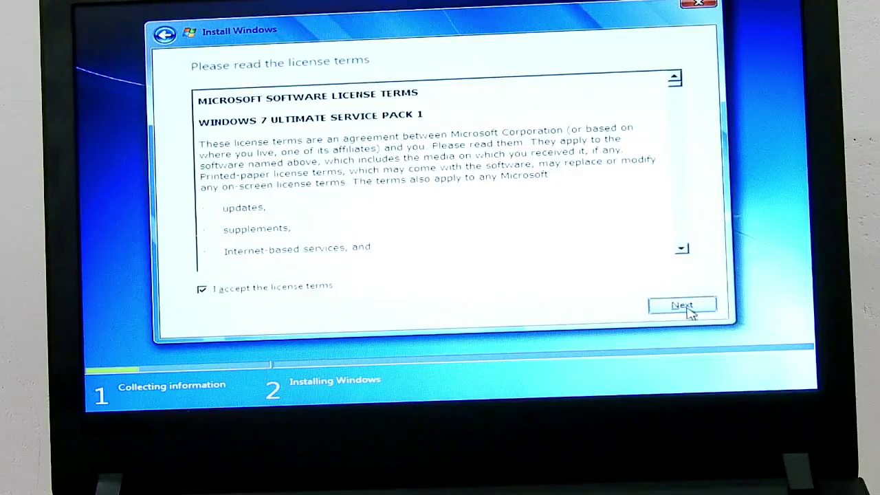
left_click(681, 305)
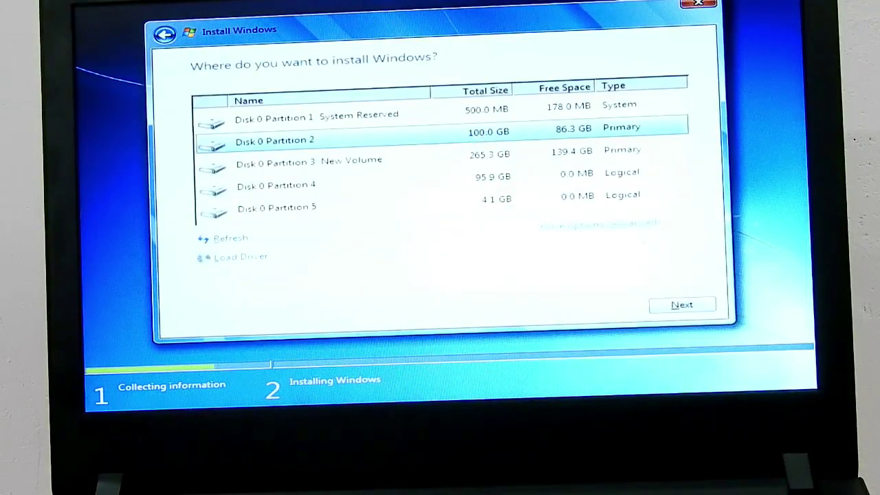